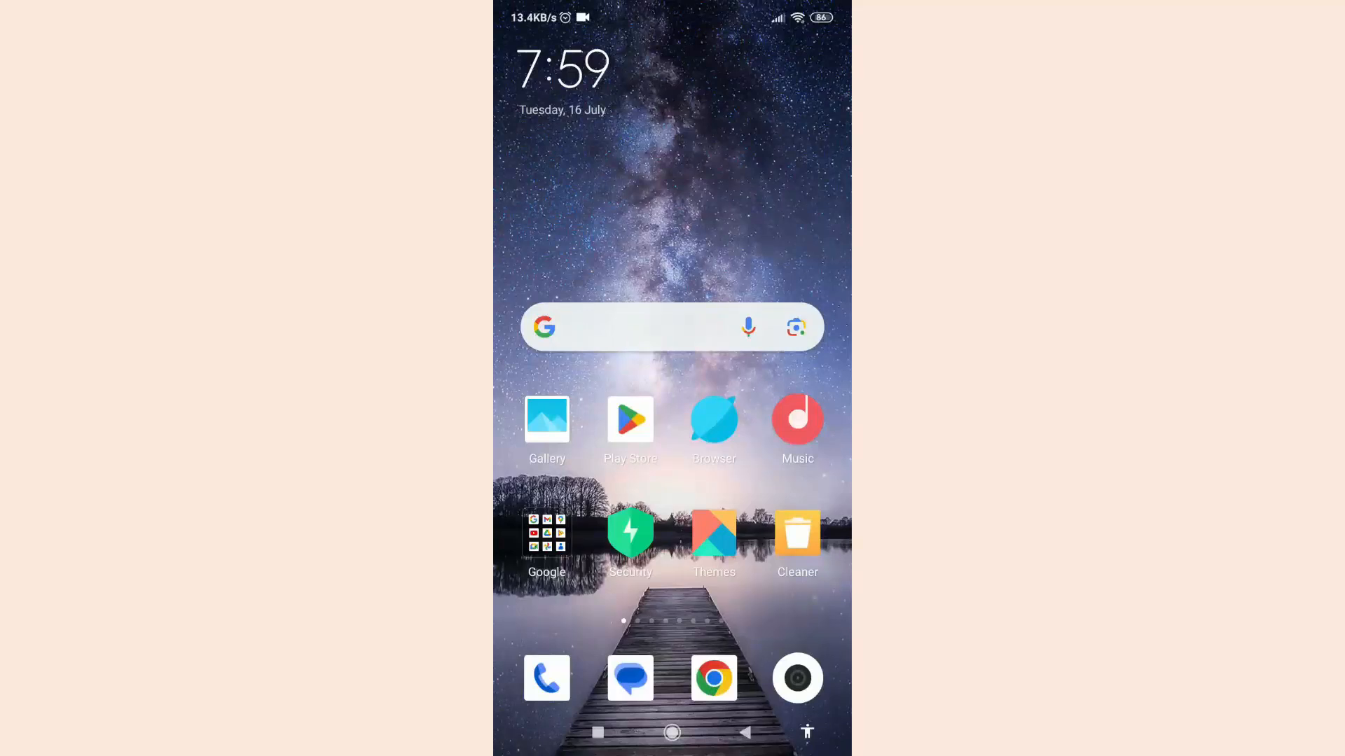
Swipe to the home page showing the WhatsApp icon
scroll(left, 3)
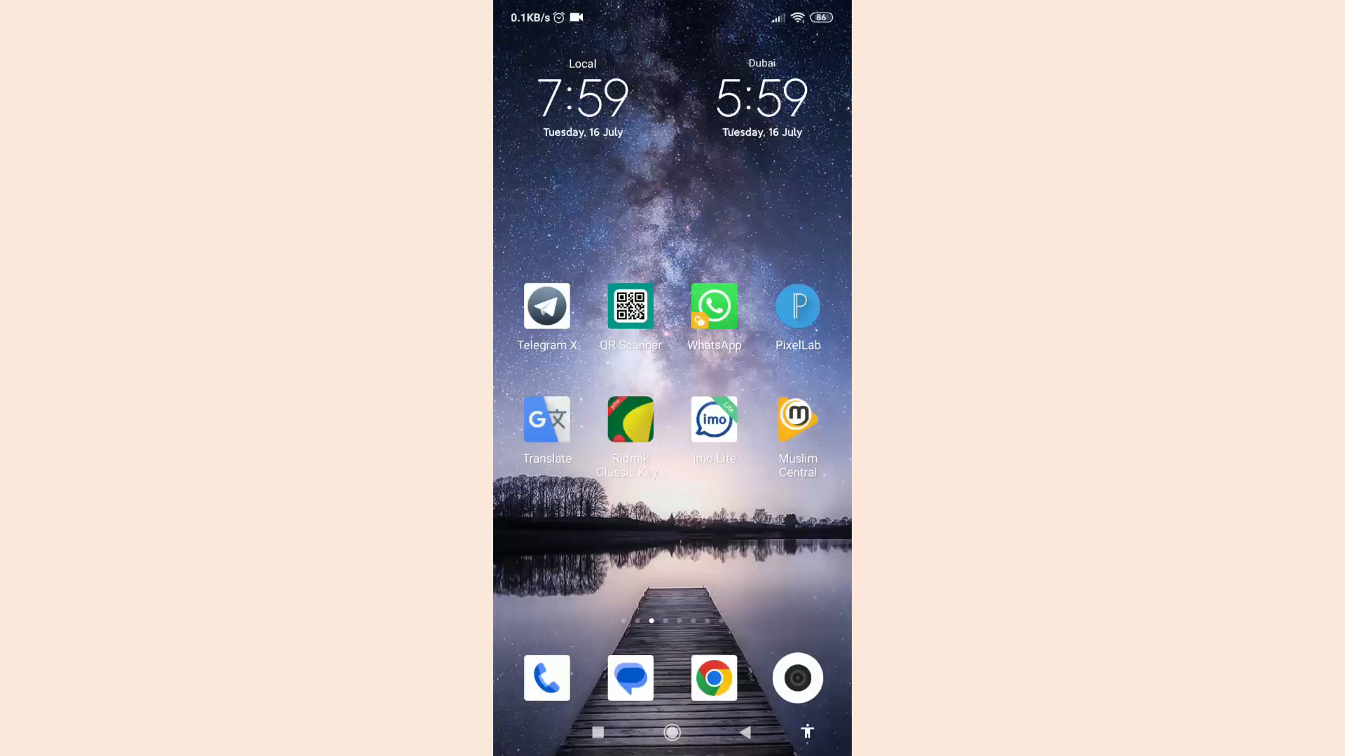
Launch WhatsApp and switch to the Updates tab
click(713, 305)
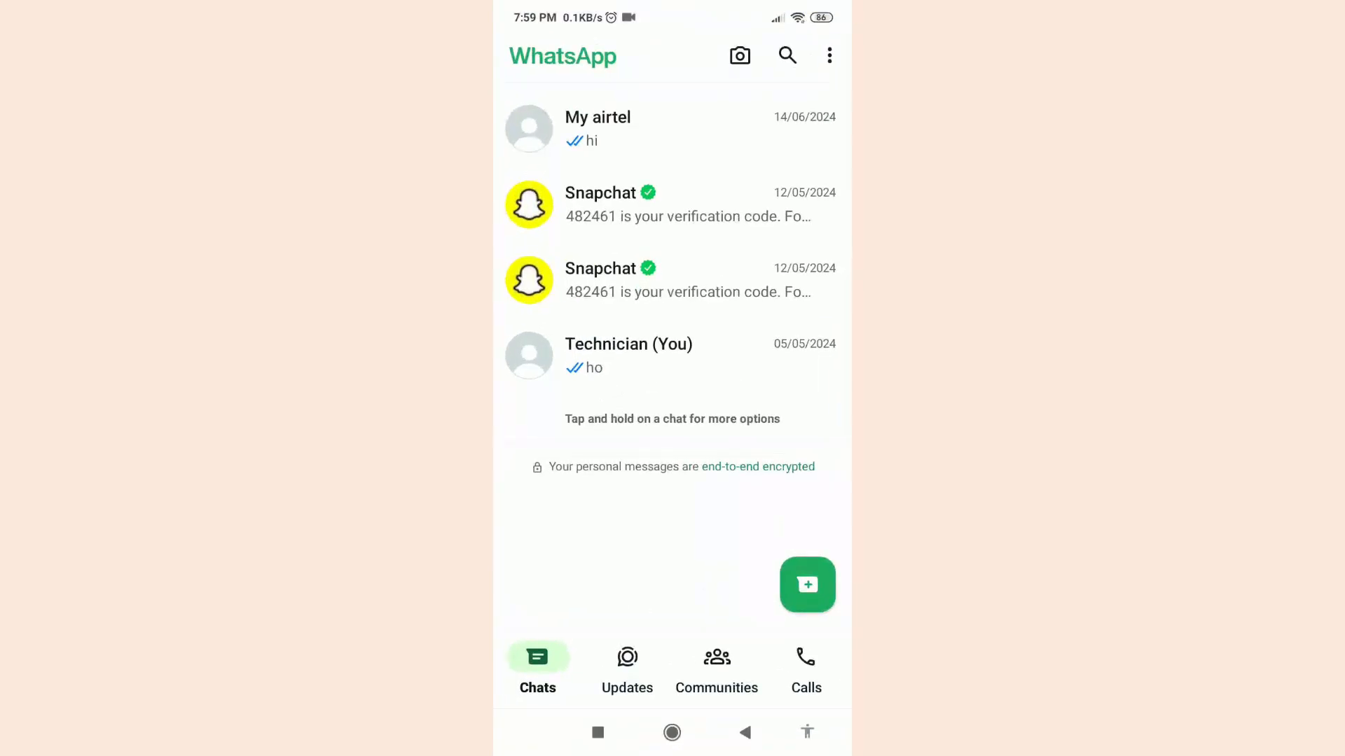
click(627, 668)
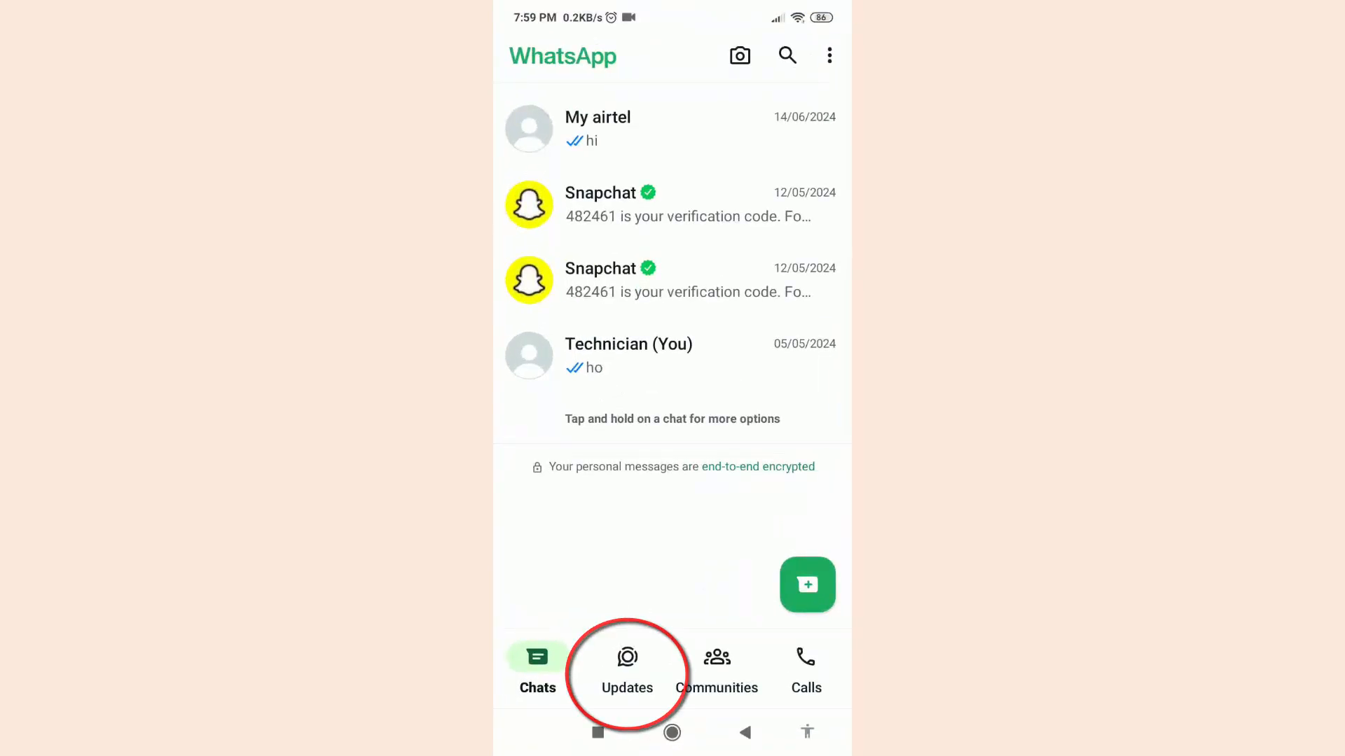
click(627, 666)
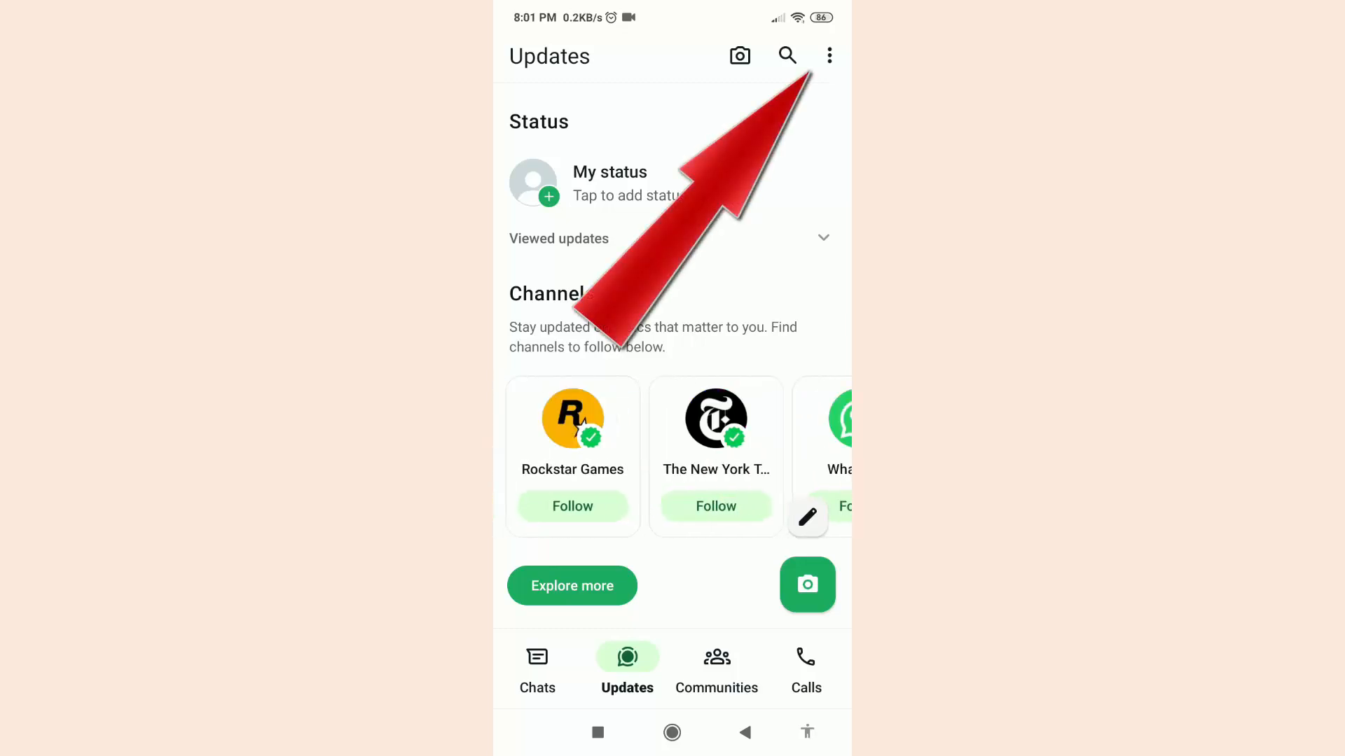
Start creating a new channel and accept the rules to reach the empty setup form
click(830, 55)
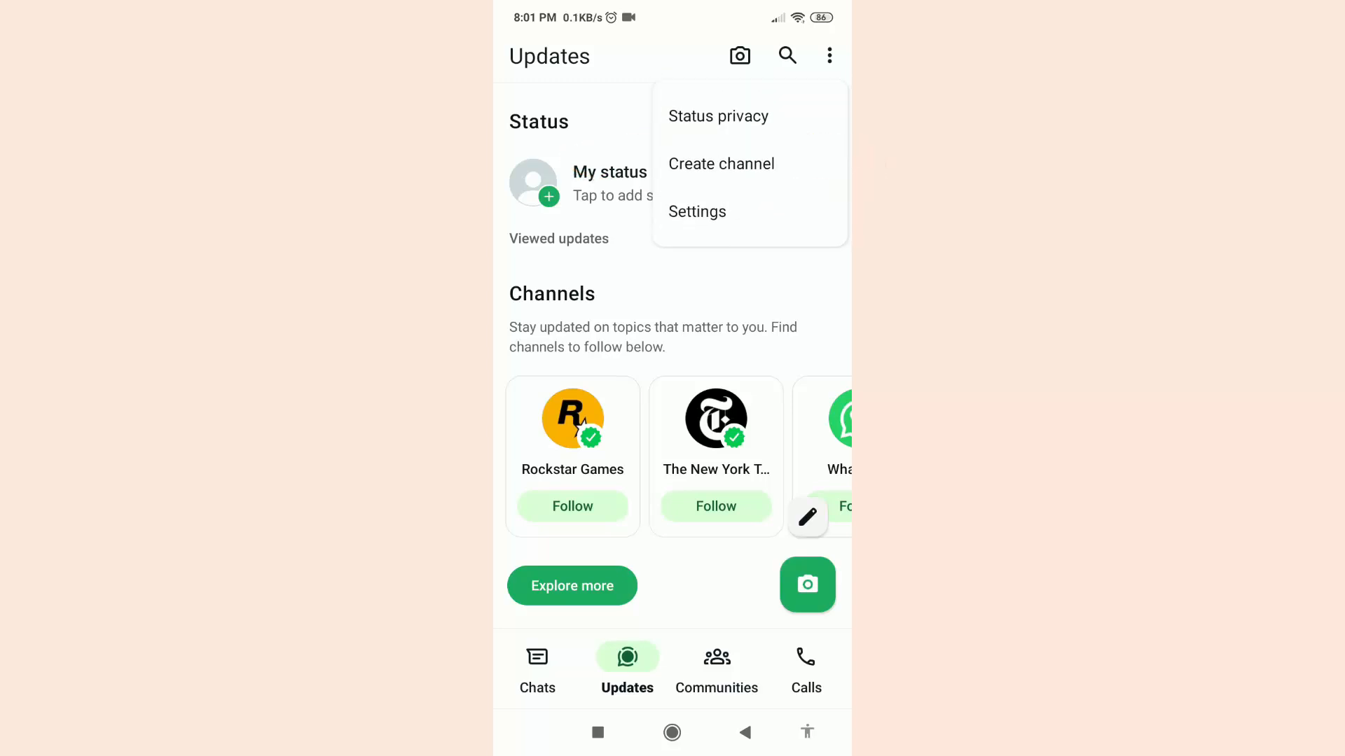
click(721, 164)
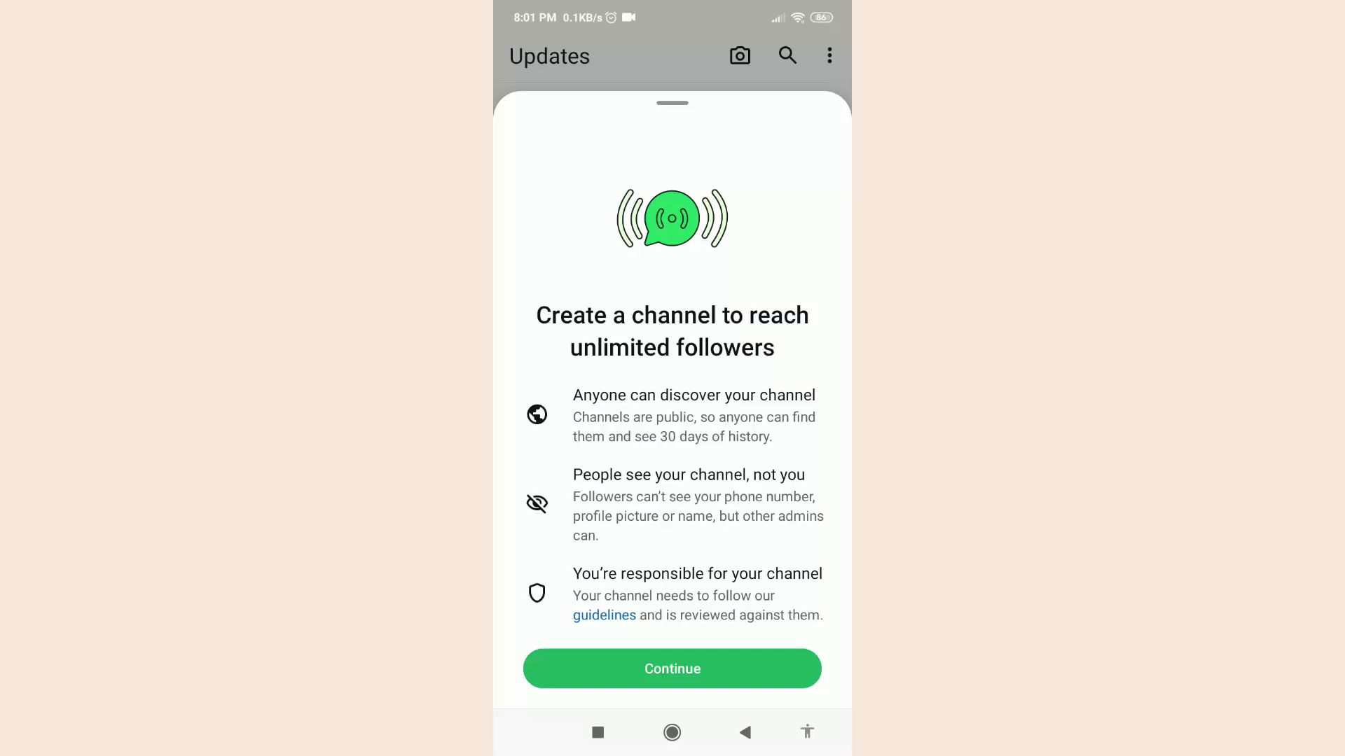
click(672, 668)
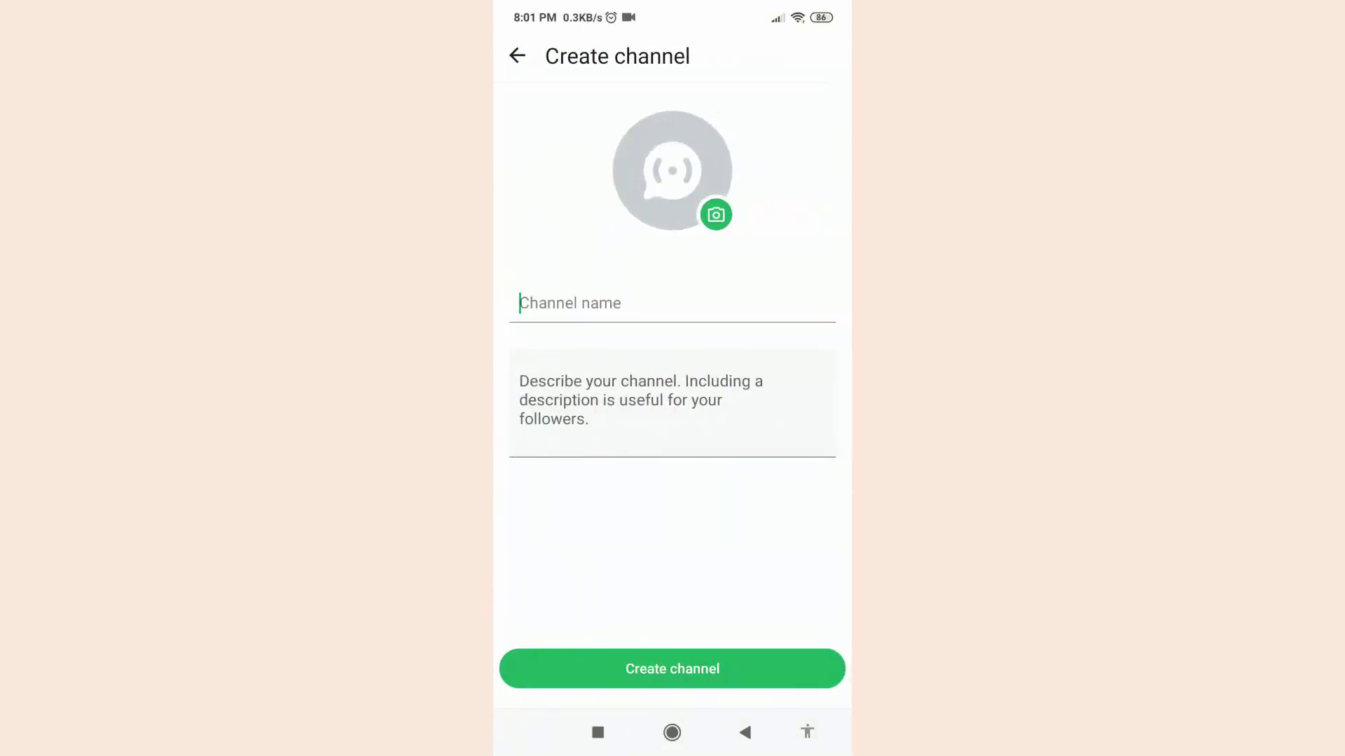
Name the channel 'Tech Bidda' with description 'This is Technology related whatsapp channel.'
text(Tech Bidda)
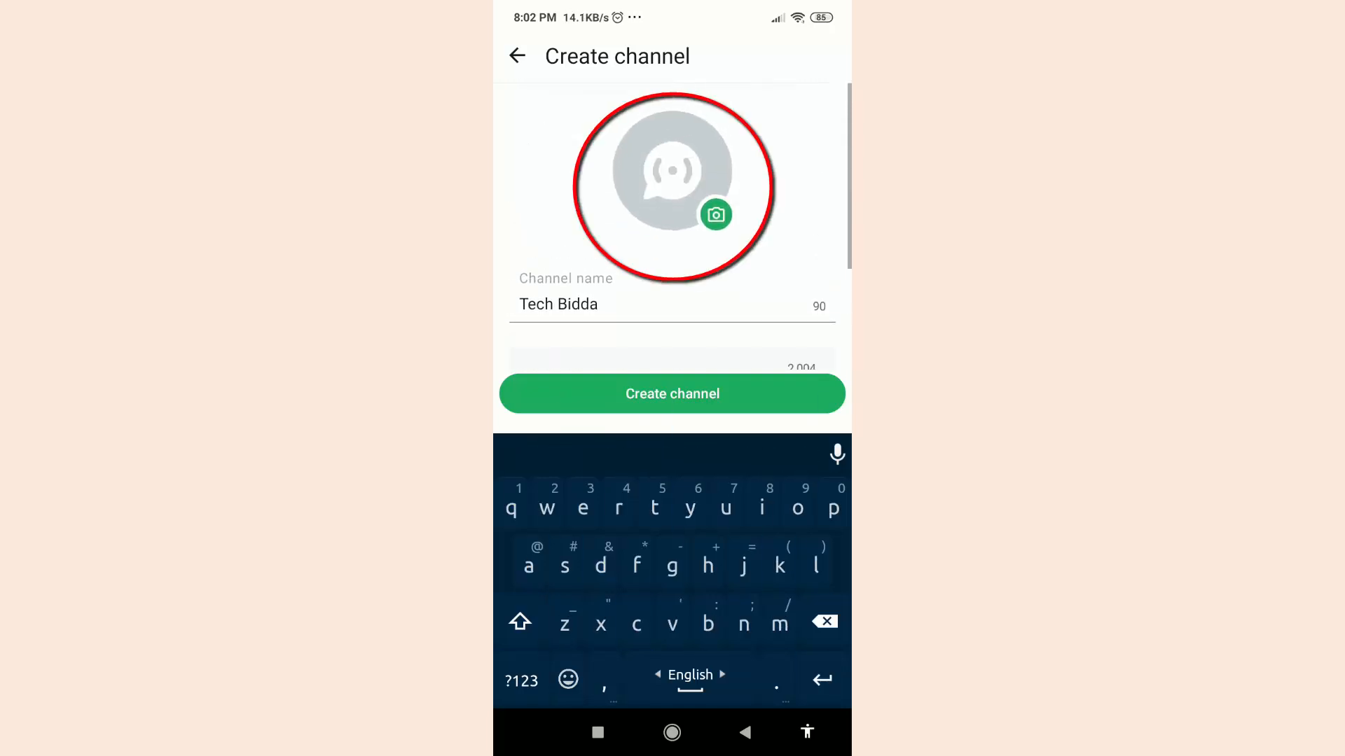
text(This is Technology related whatsapp channel.)
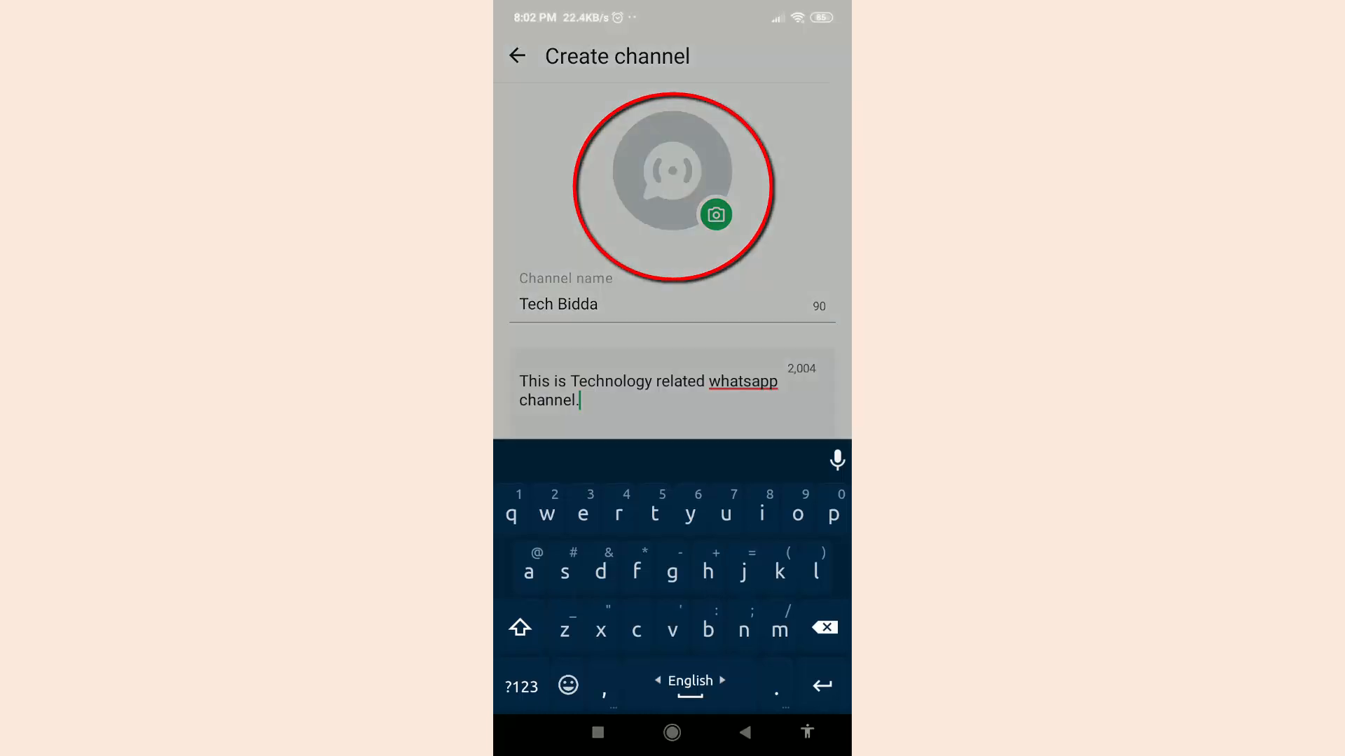
Set the channel icon to a logo image picked from the gallery
click(716, 216)
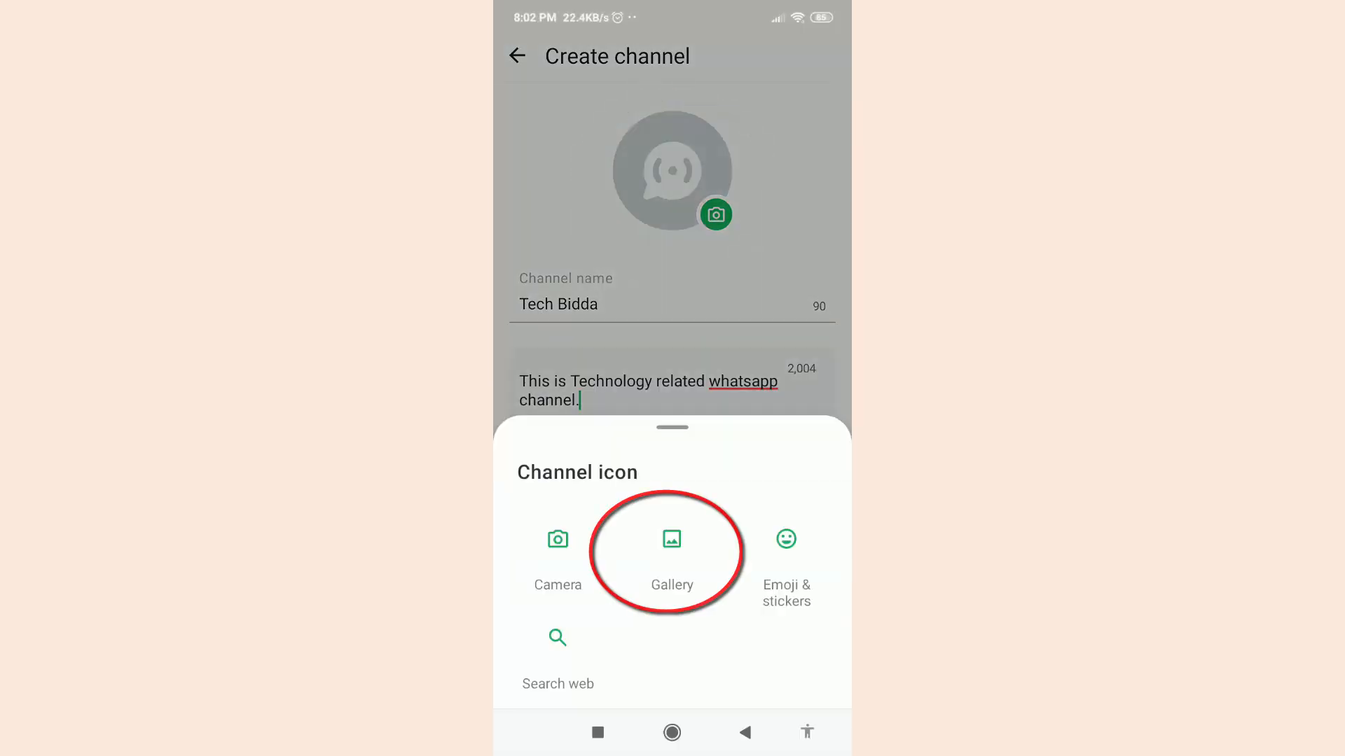
click(671, 540)
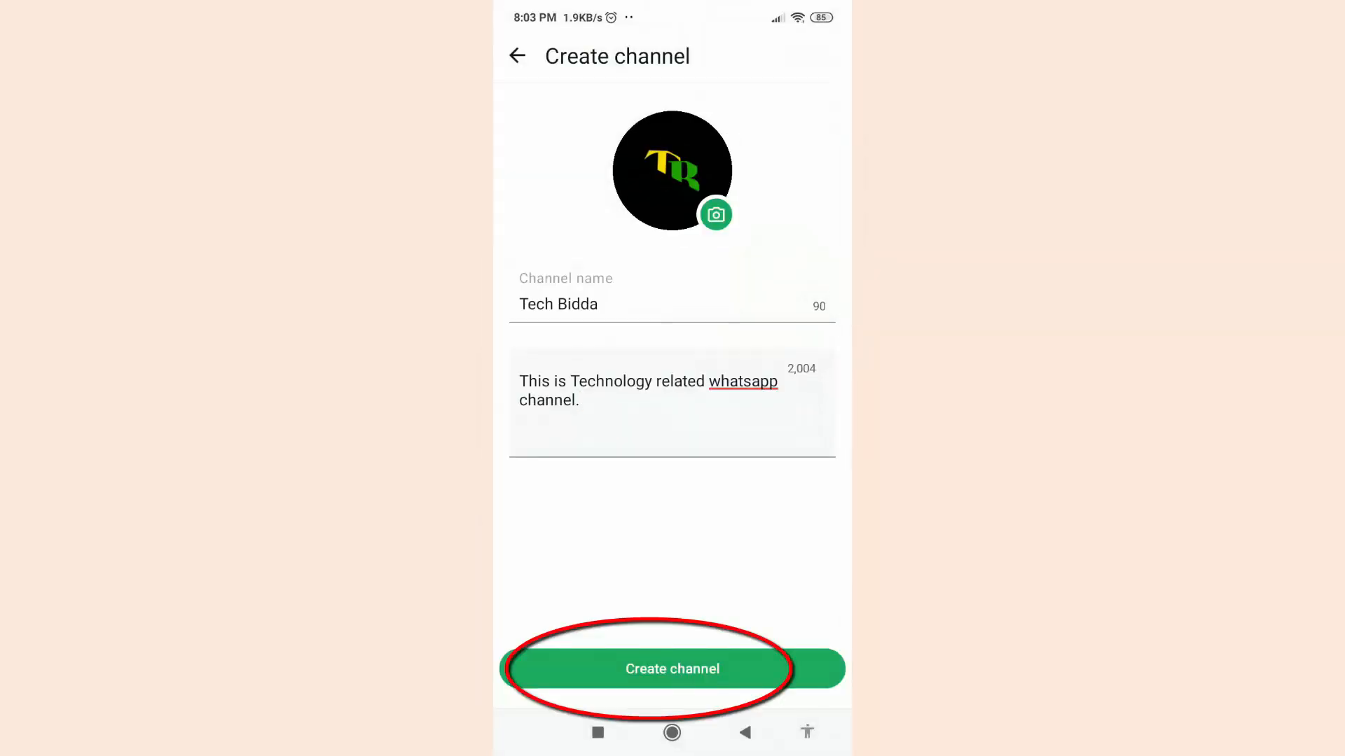
Create the Tech Bidda channel, view its share link, and return to the channel page
click(671, 668)
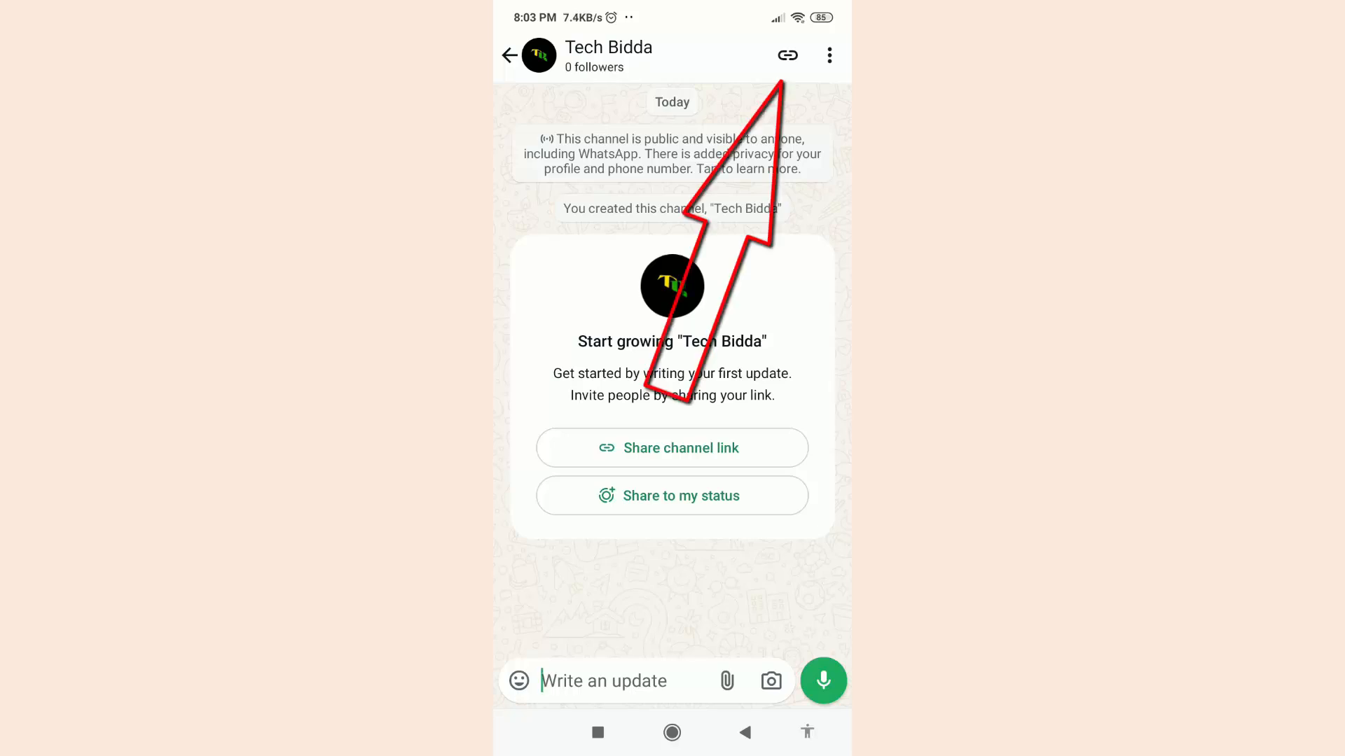
click(789, 54)
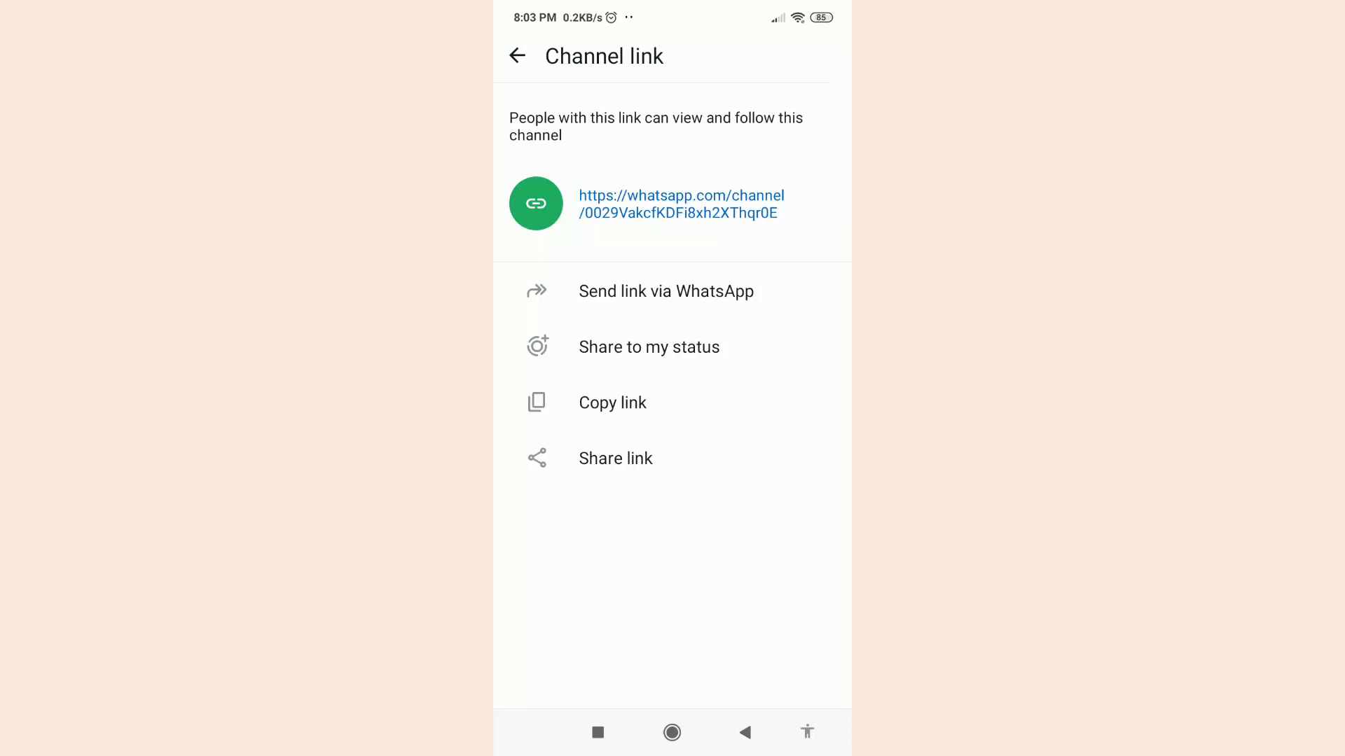
click(519, 56)
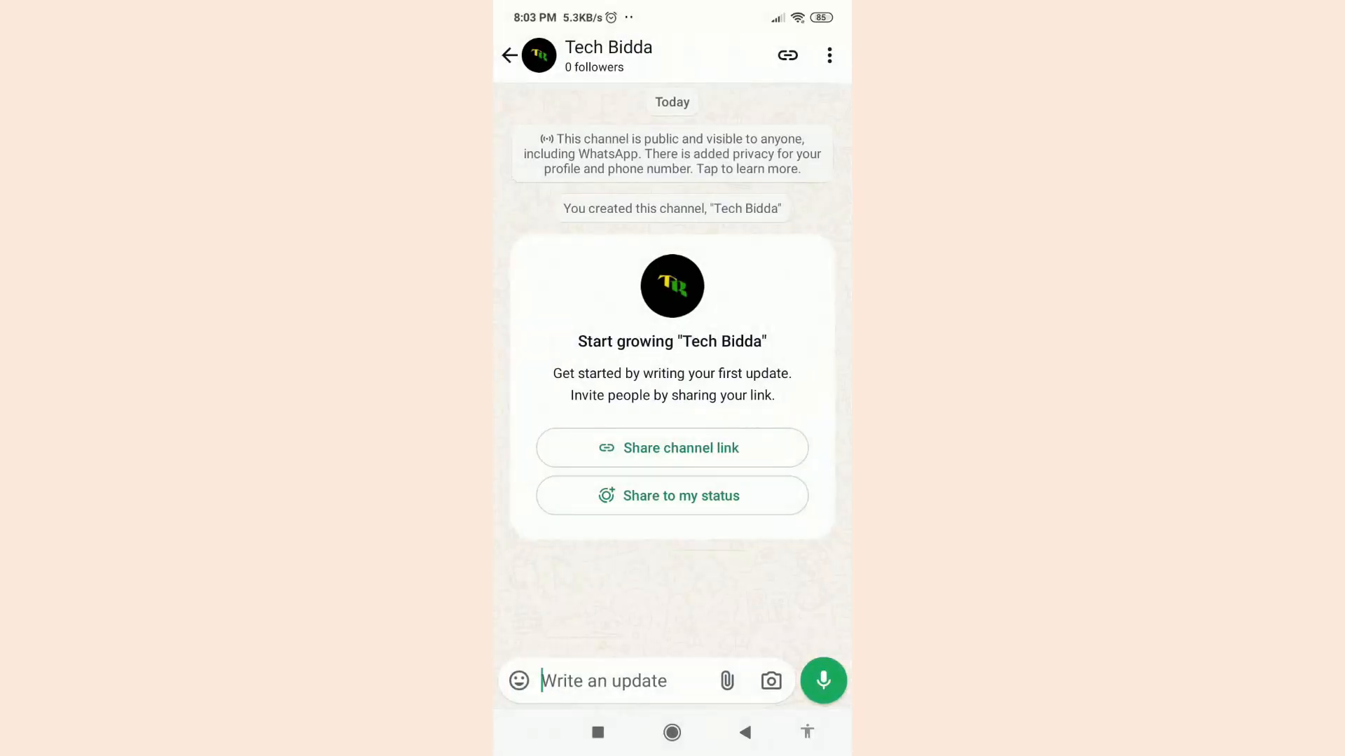